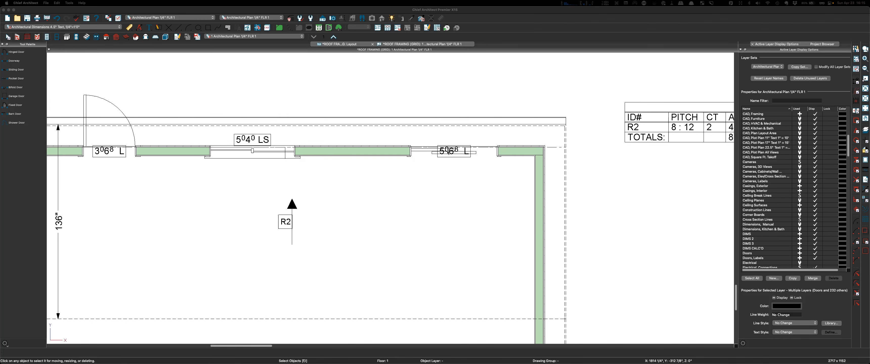
Change the 5068 L slider's opening side and swing side so its label reads R
right_click(452, 151)
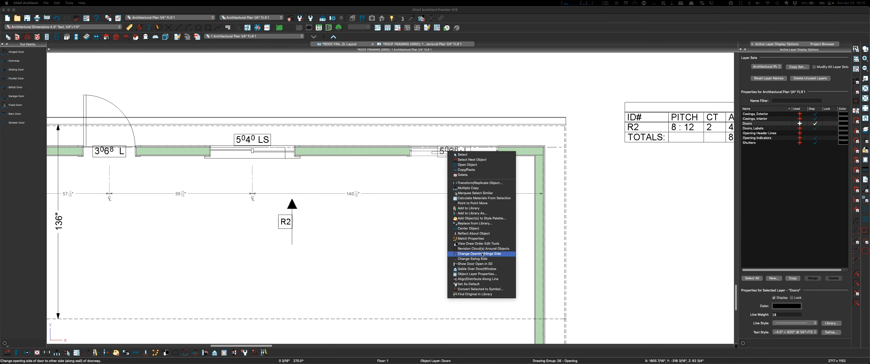
left_click(480, 254)
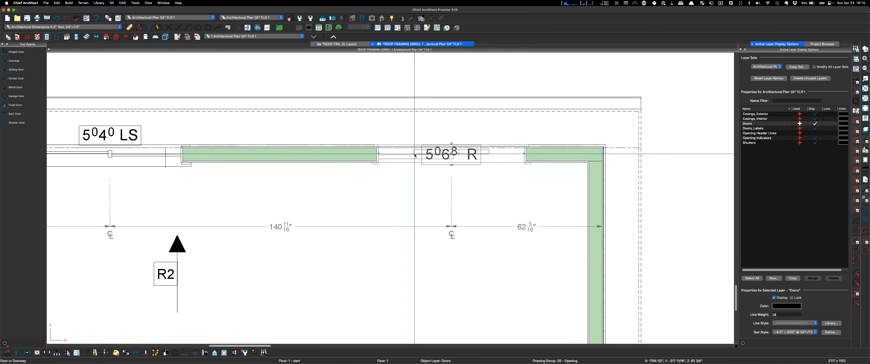
right_click(451, 154)
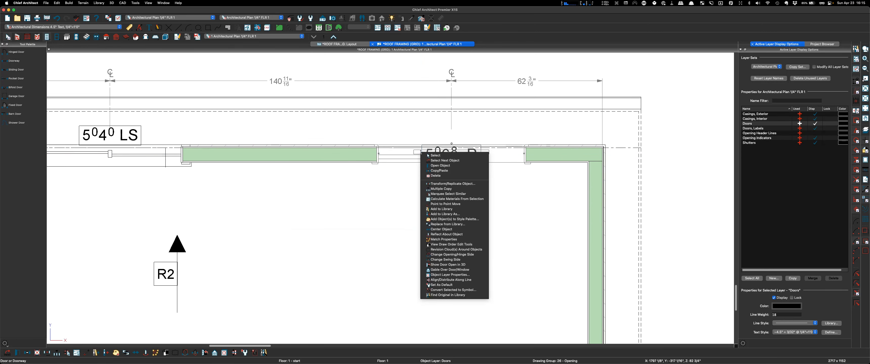
mouse_move(452, 199)
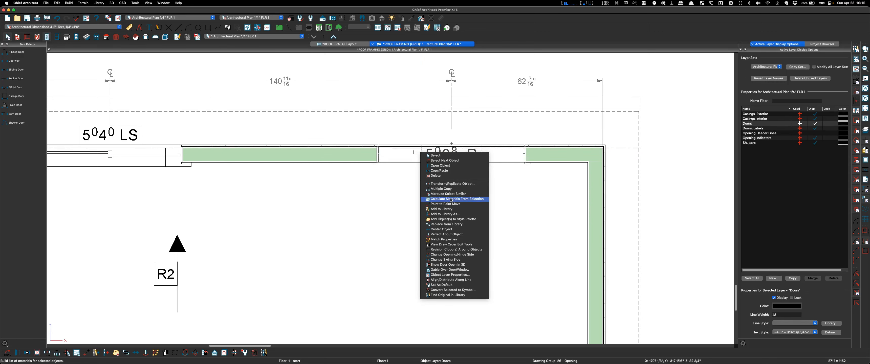
mouse_move(452, 255)
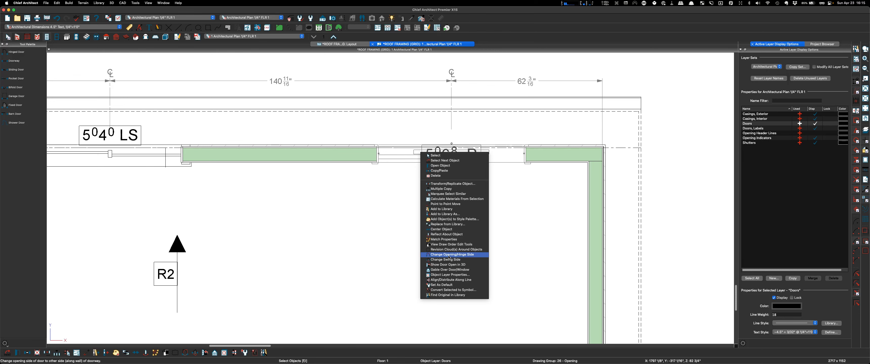
mouse_move(446, 259)
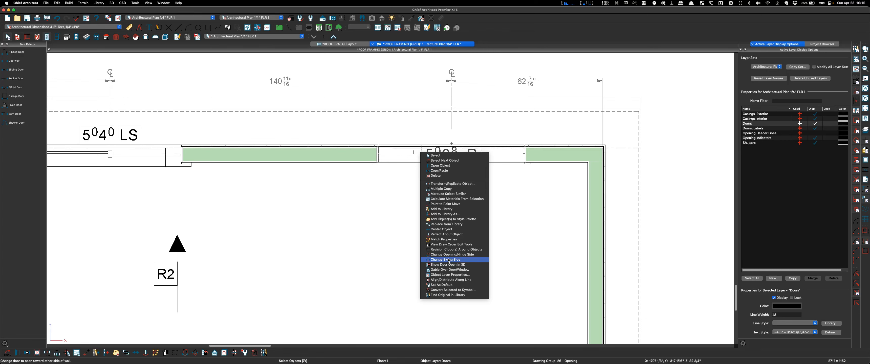
left_click(445, 259)
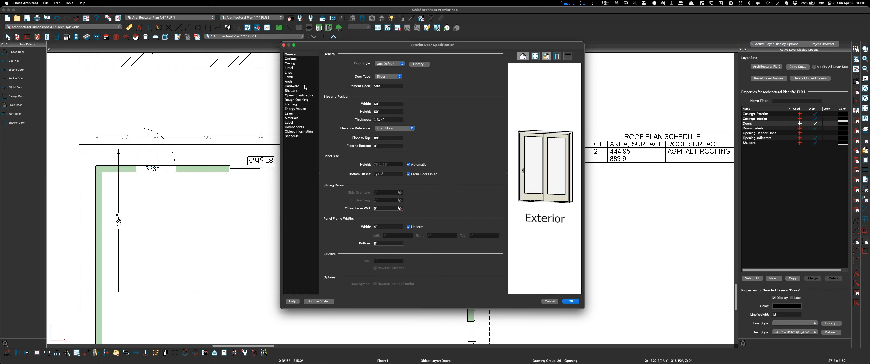
Inspect the Label panel's size-plus-hinge-side macro and confirm the specification with OK
left_click(288, 123)
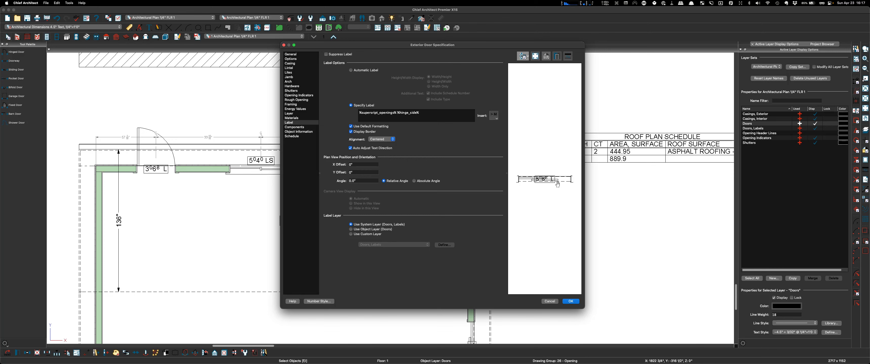
mouse_move(533, 196)
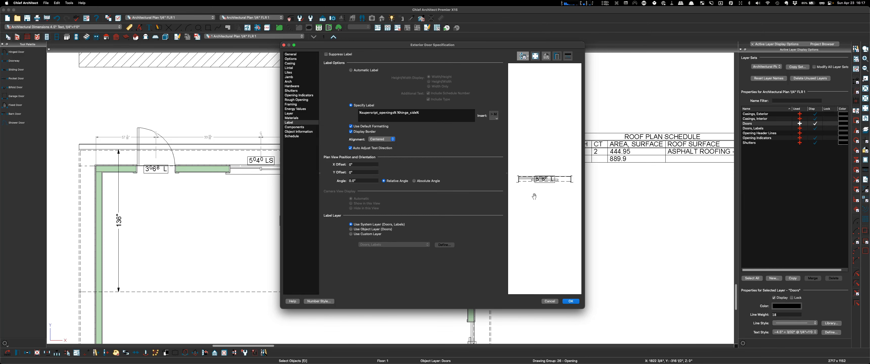
mouse_move(571, 301)
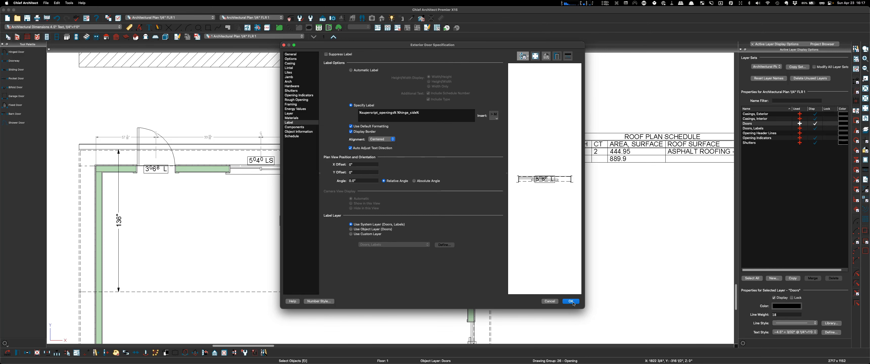
left_click(571, 301)
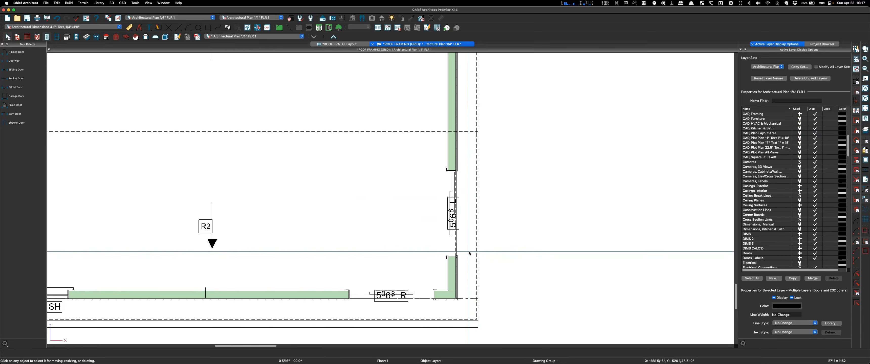
mouse_move(459, 229)
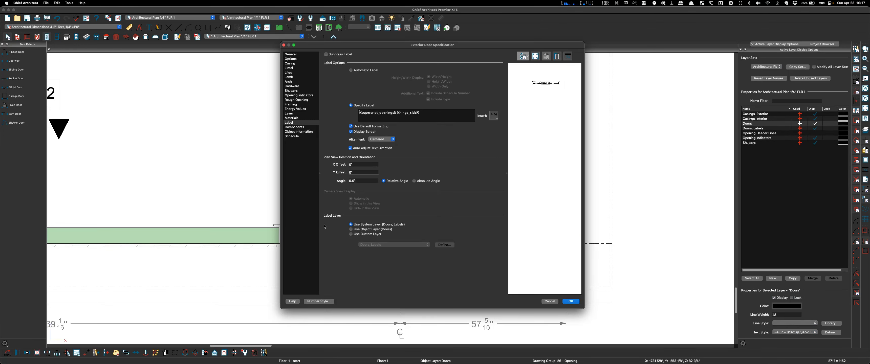
Set the bottom-wall slider's width to 96 inches in its General panel
left_click(291, 54)
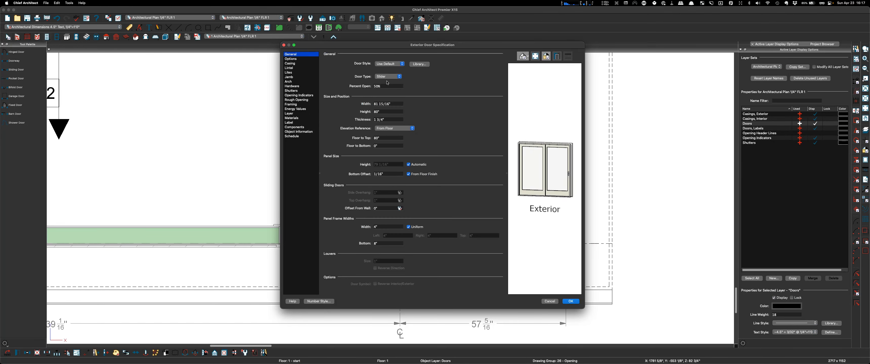
left_click(388, 104)
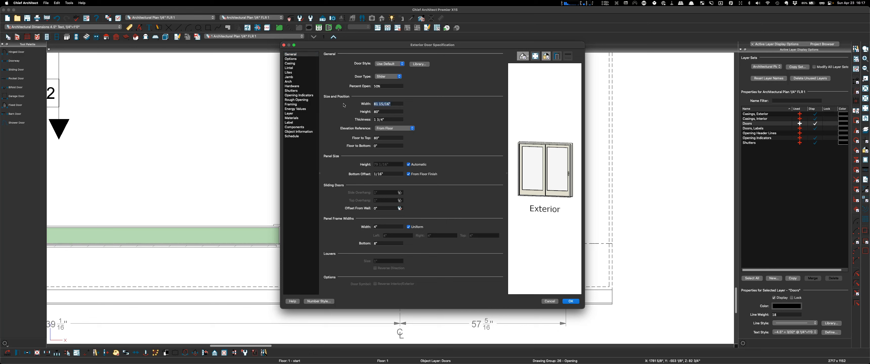
type("96")
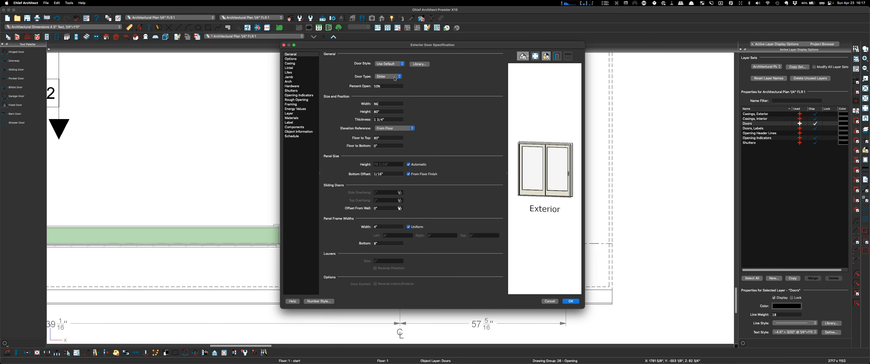
Give it custom panels Left 2, Right 2 and apply, making the label 9668 L/R
left_click(291, 58)
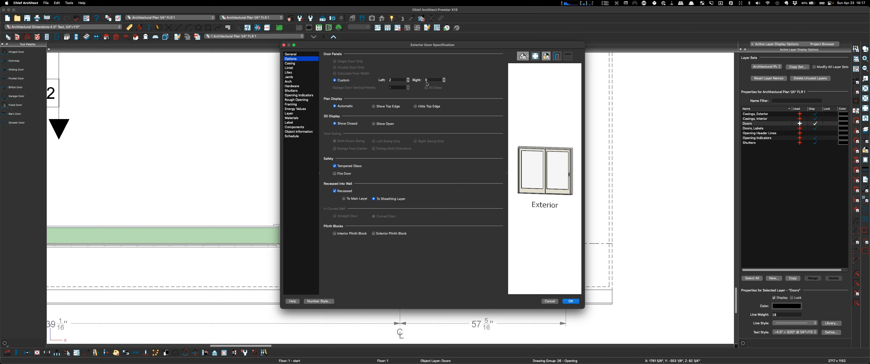
left_click(397, 80)
type("2")
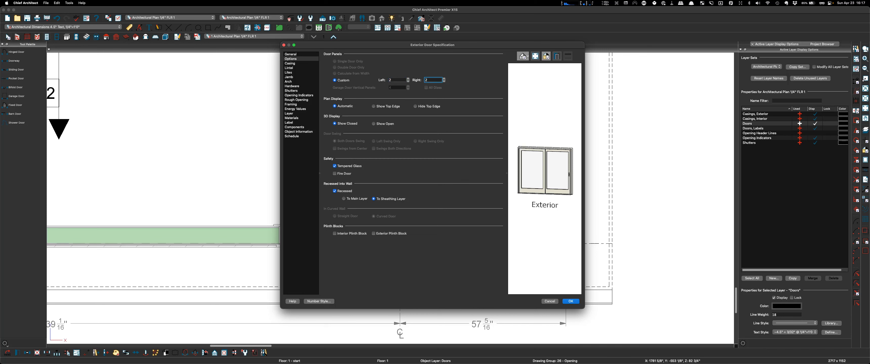
left_click(571, 301)
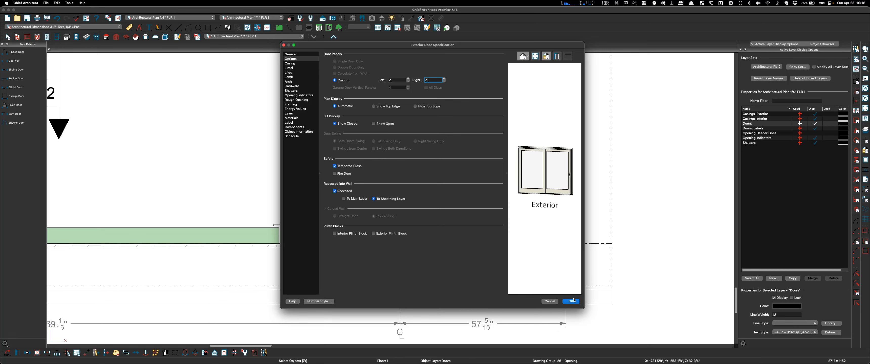
left_click(571, 301)
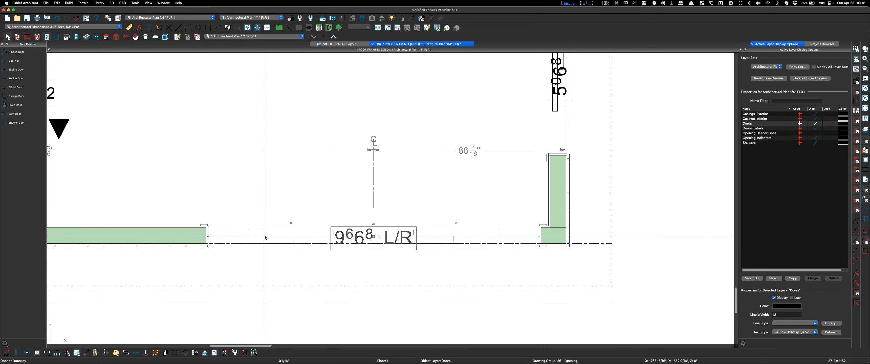
Set the 9668 L/R slider's width to 120 inches
double_click(372, 238)
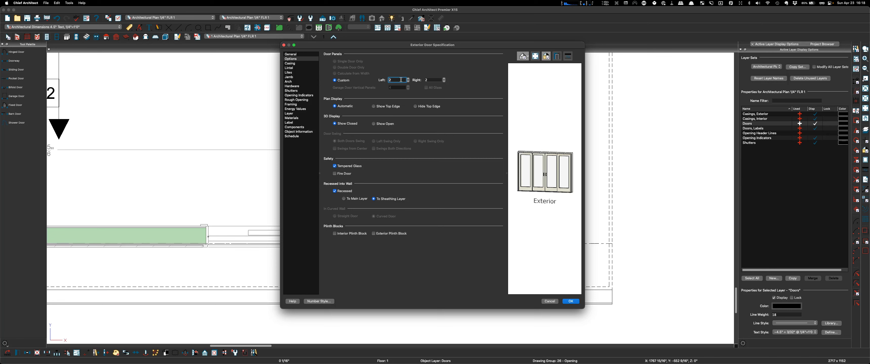
left_click(291, 54)
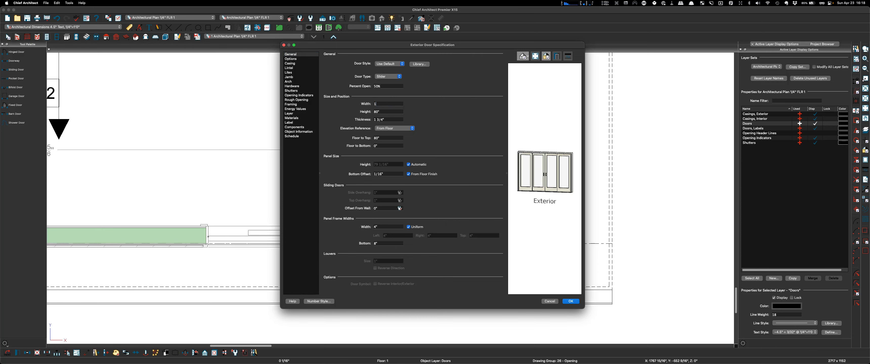
left_click(571, 301)
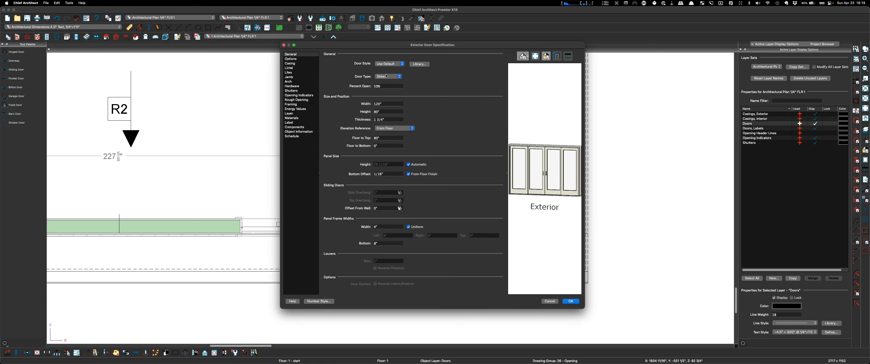
Give it custom panels Left 4, Right 0 and apply, making the label 10068 R
left_click(291, 59)
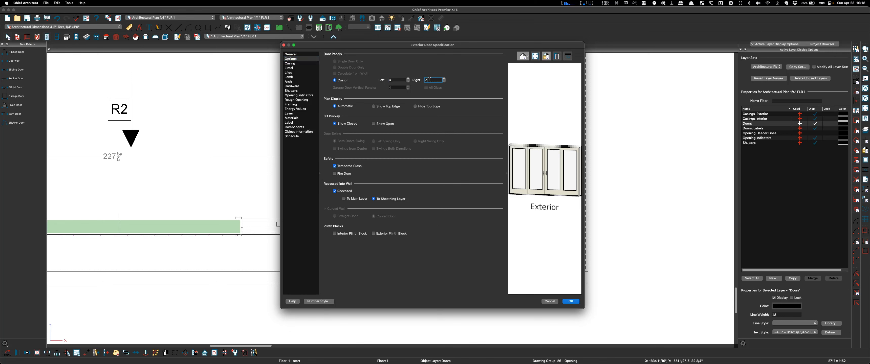
type("0")
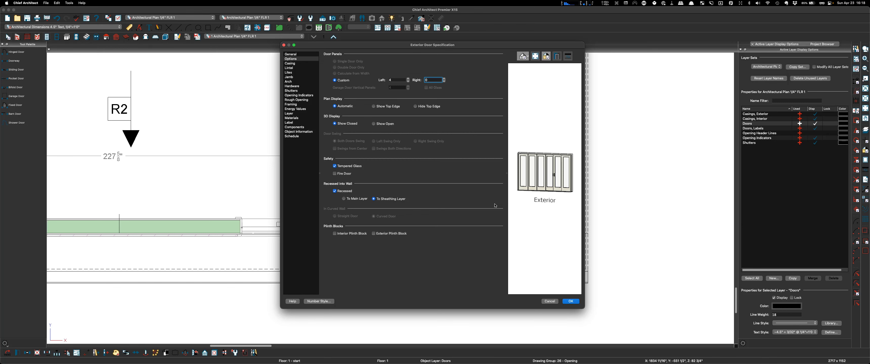
left_click(570, 301)
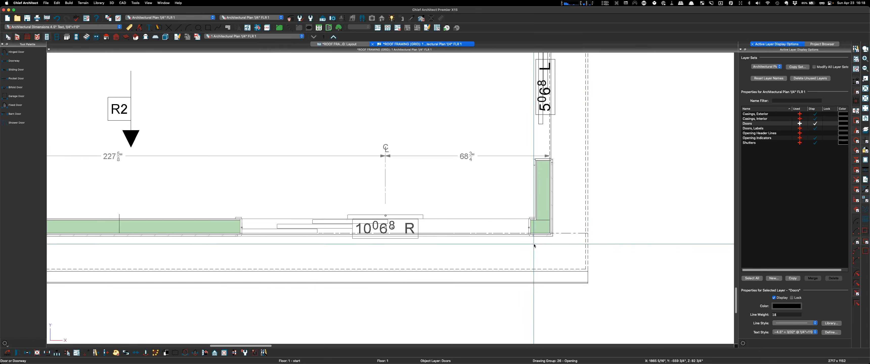